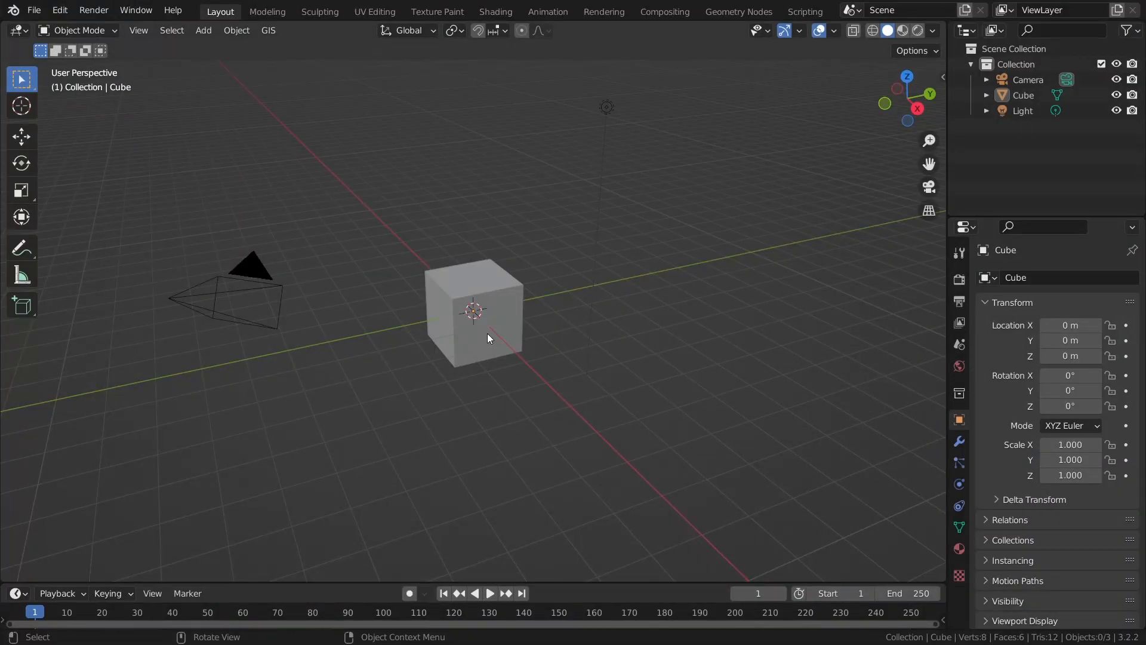
Select the default cube and insert a Location keyframe at frame 1.
{"action": "left_click", "coordinate": [473, 310]}
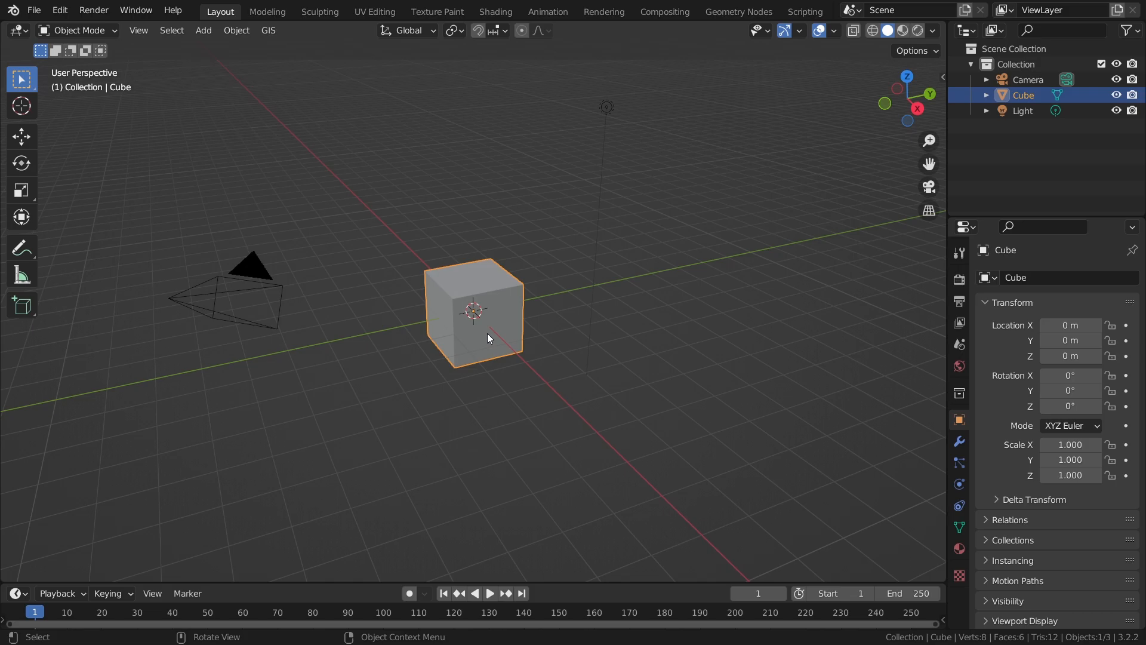
{"action": "key", "text": "i"}
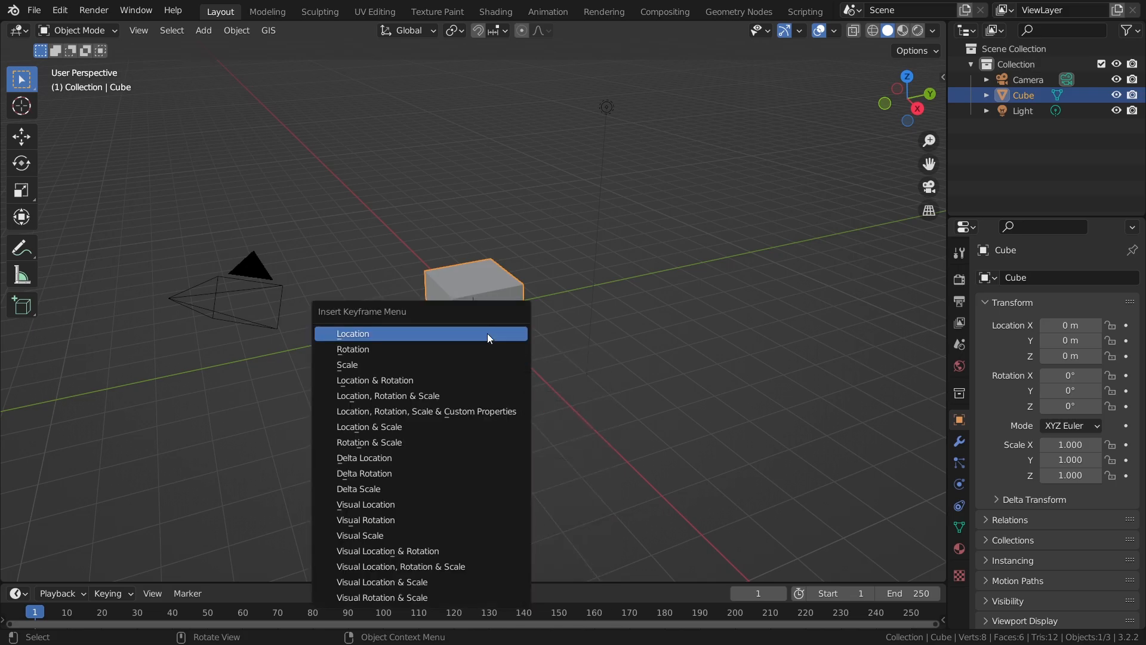
{"action": "left_click", "coordinate": [352, 333]}
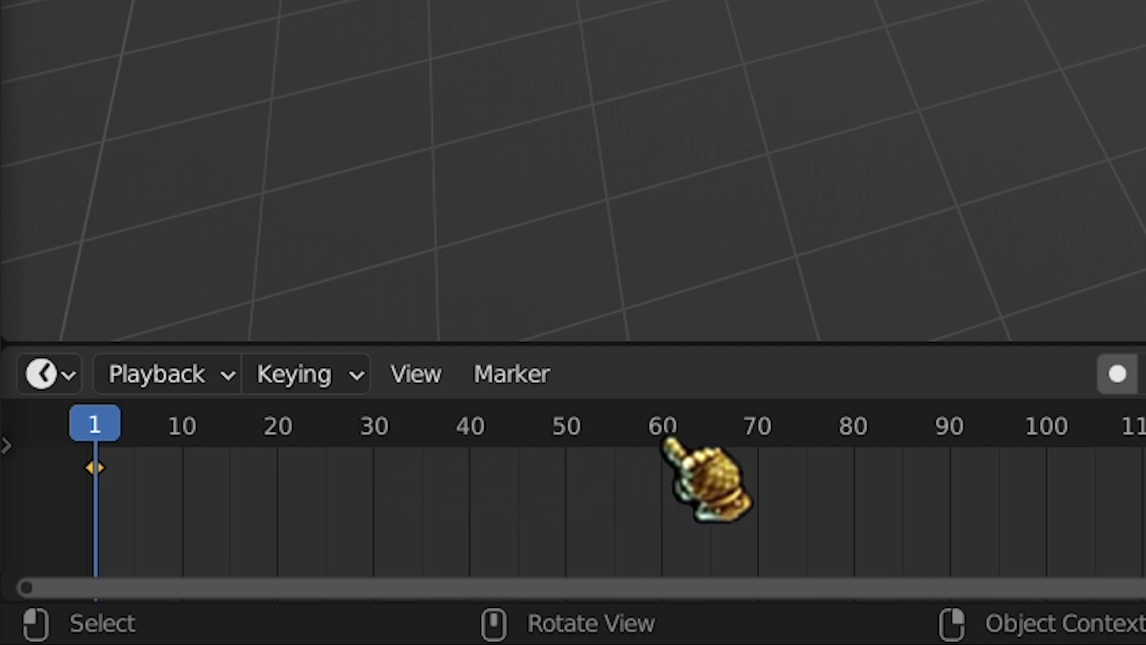
{"action": "mouse_move", "coordinate": [1089, 475]}
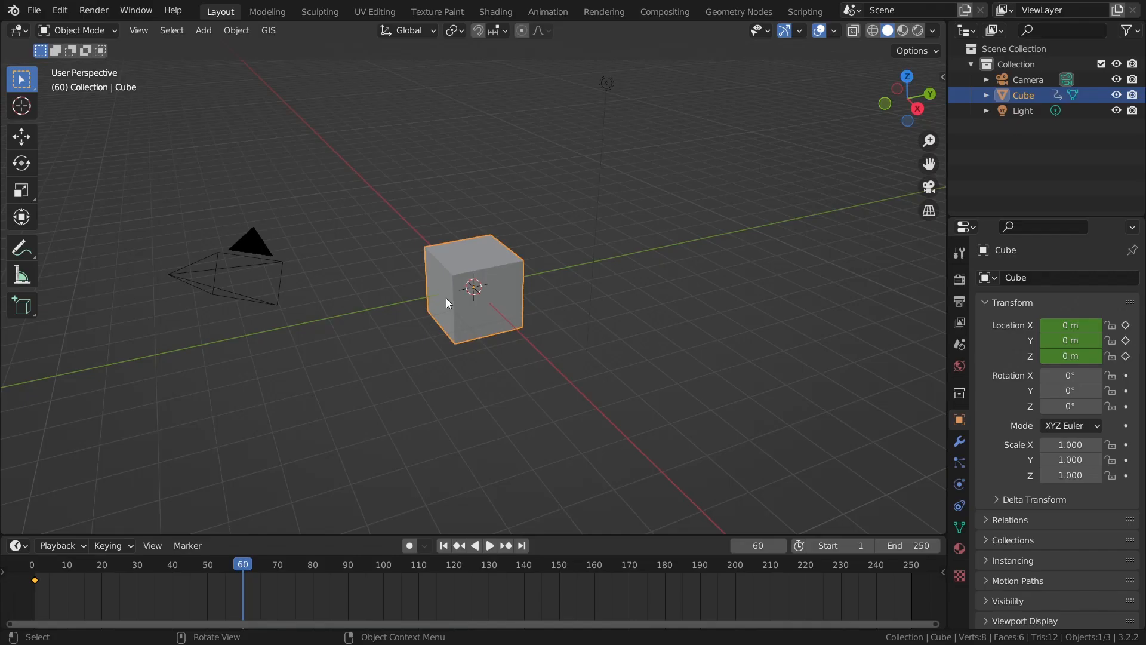
Key the cube at 7.88 m along X at frame 60, end the scene there, and scrub.
{"action": "key", "text": "g"}
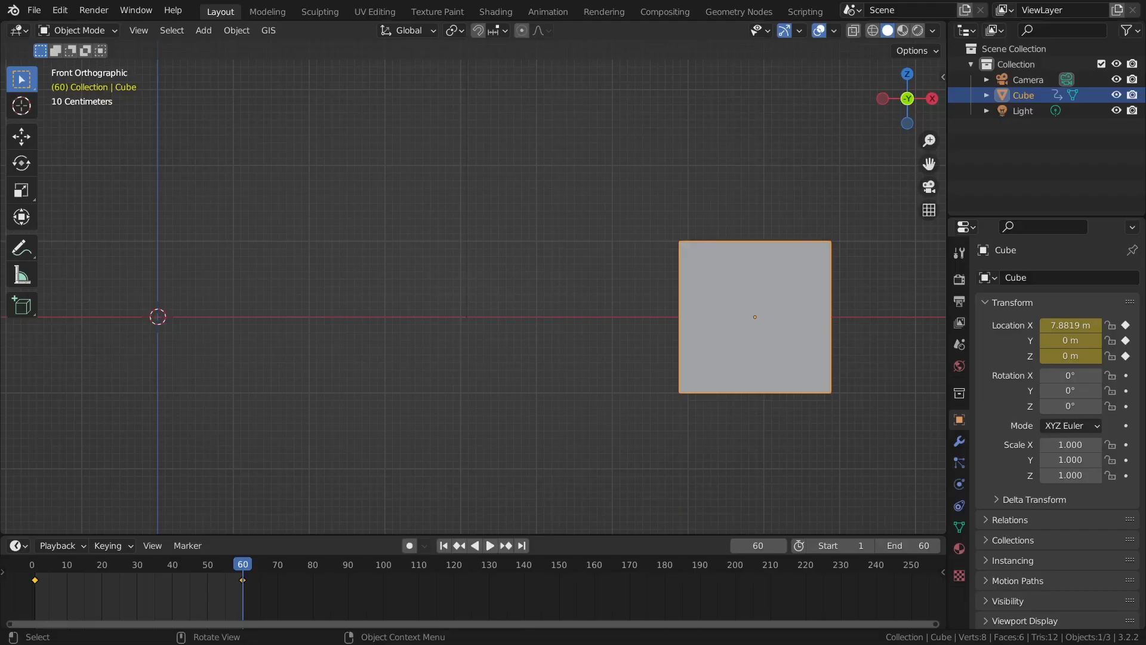
{"action": "mouse_move", "coordinate": [415, 584]}
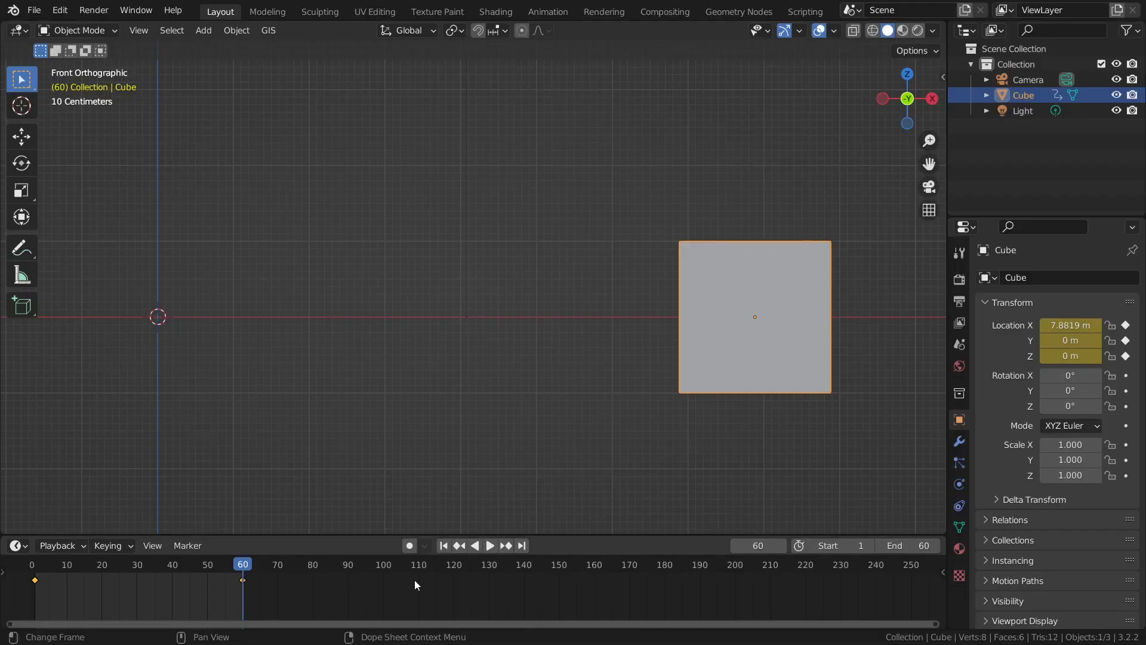
{"action": "left_click", "coordinate": [489, 545]}
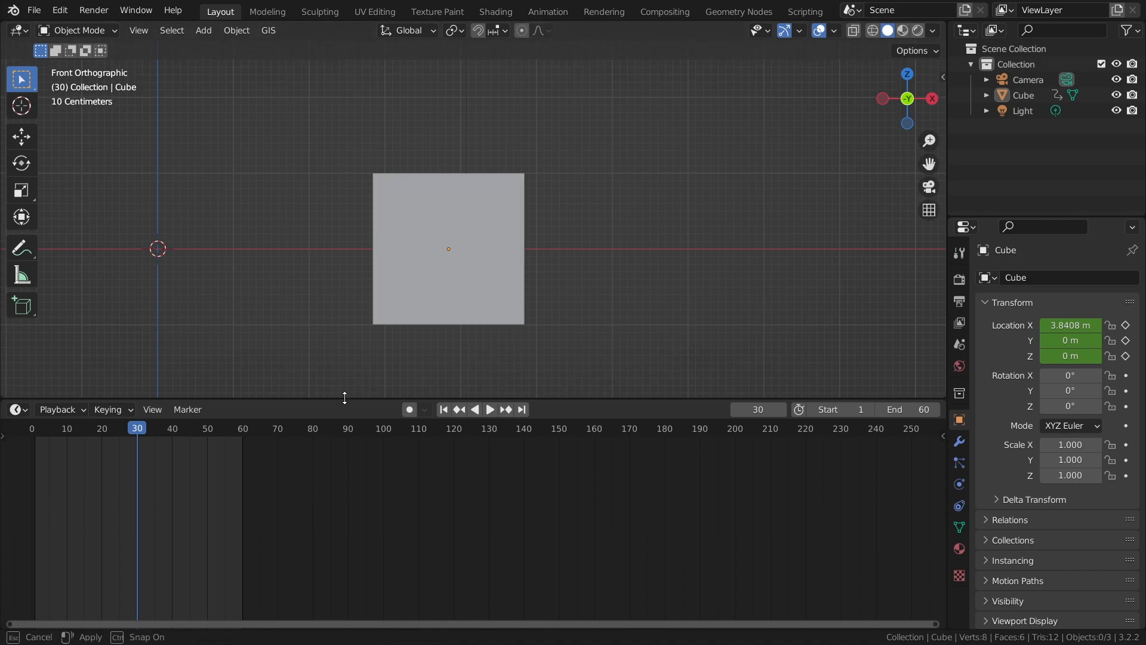
Change the timeline area's editor type to Graph Editor.
{"action": "left_click", "coordinate": [13, 397]}
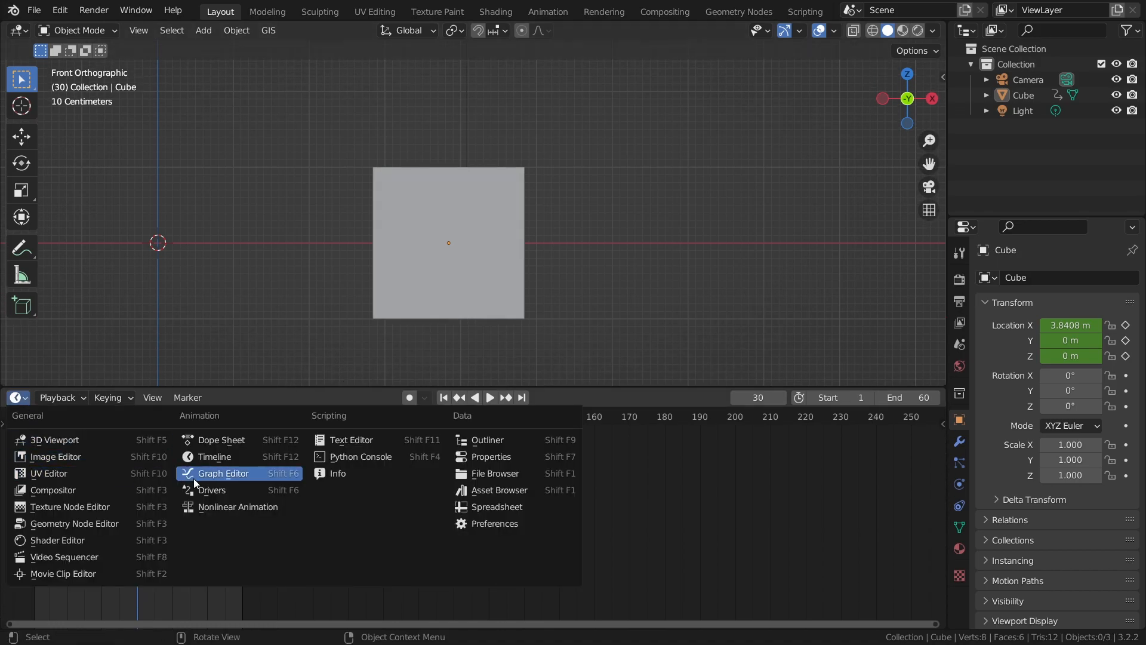
{"action": "left_click", "coordinate": [222, 473]}
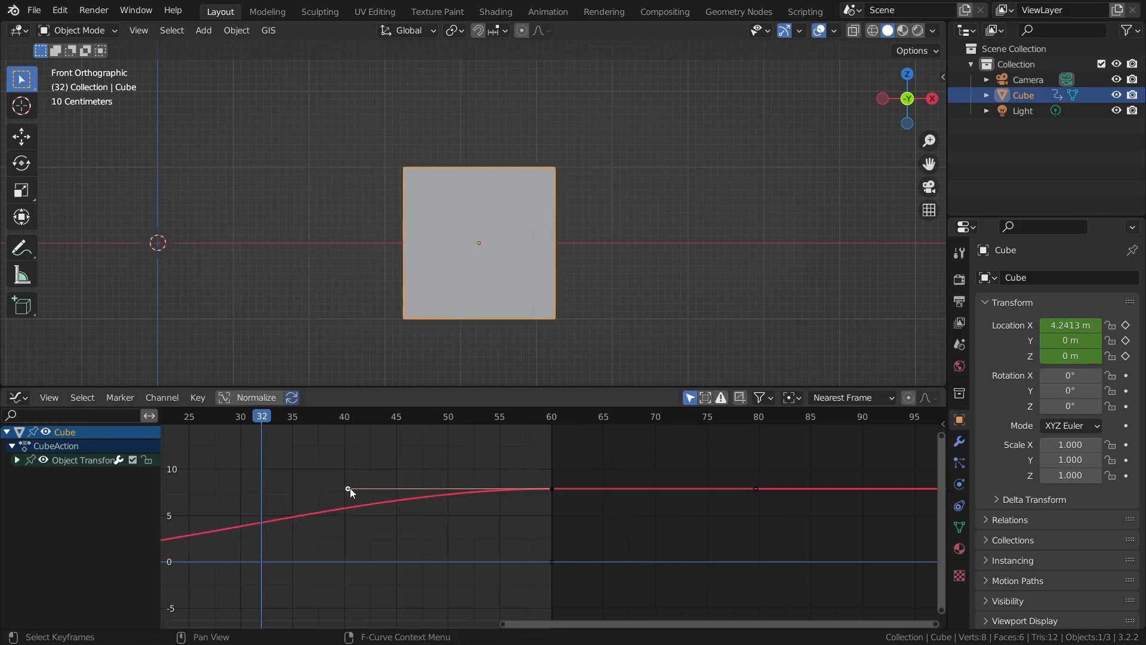
Box-select the keyframes and zoom out to frame the curve from frame 1 to 60.
{"action": "left_click_drag", "start_coordinate": [348, 488], "coordinate": [337, 519]}
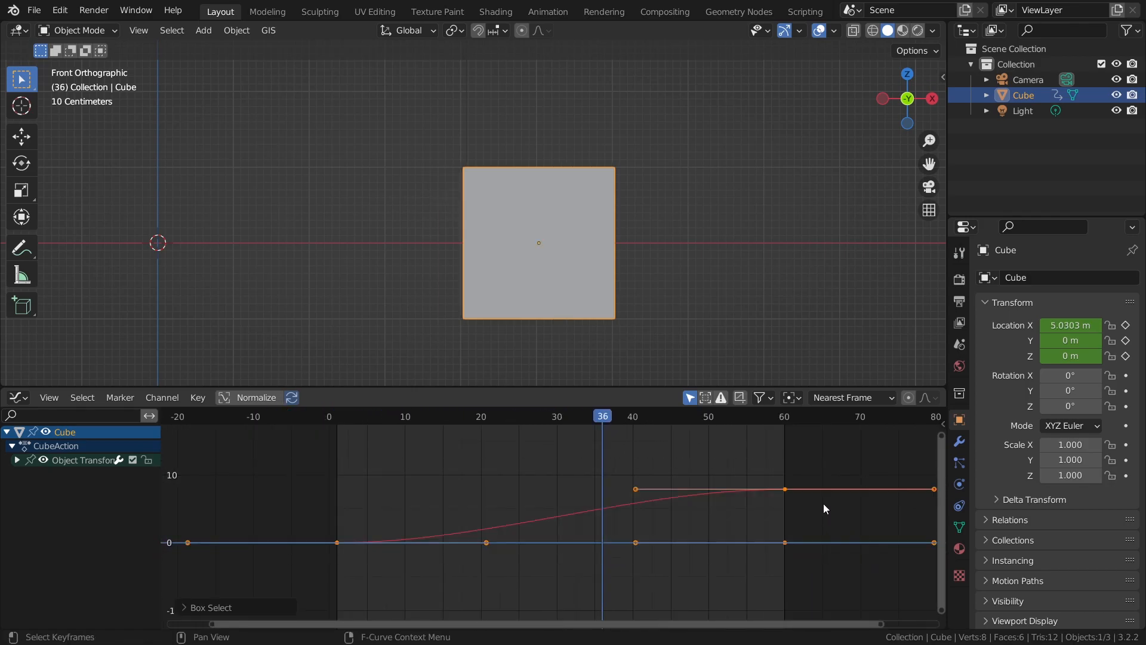
{"action": "mouse_move", "coordinate": [611, 532]}
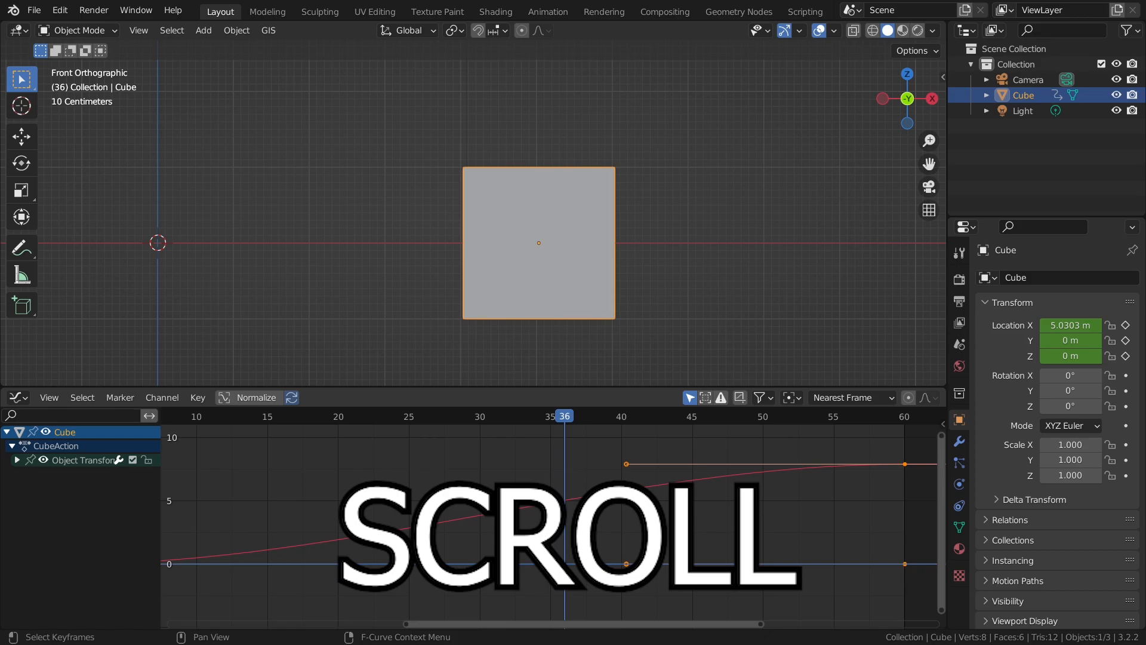
{"action": "scroll", "scroll_direction": "down", "scroll_amount": 3}
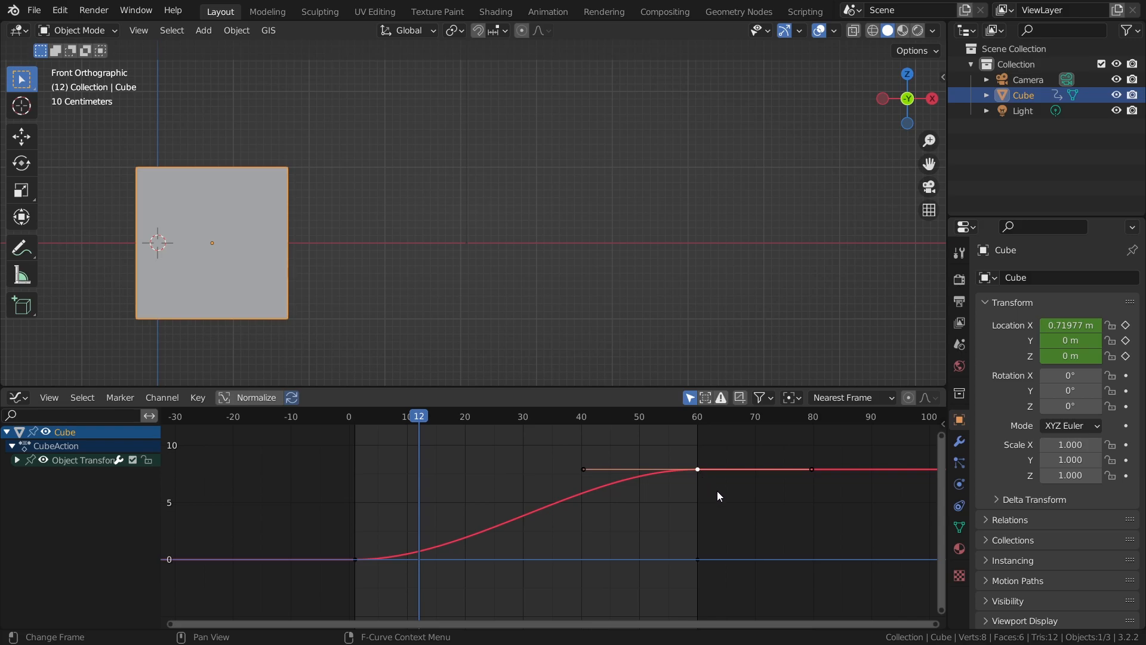
{"action": "mouse_move", "coordinate": [614, 488]}
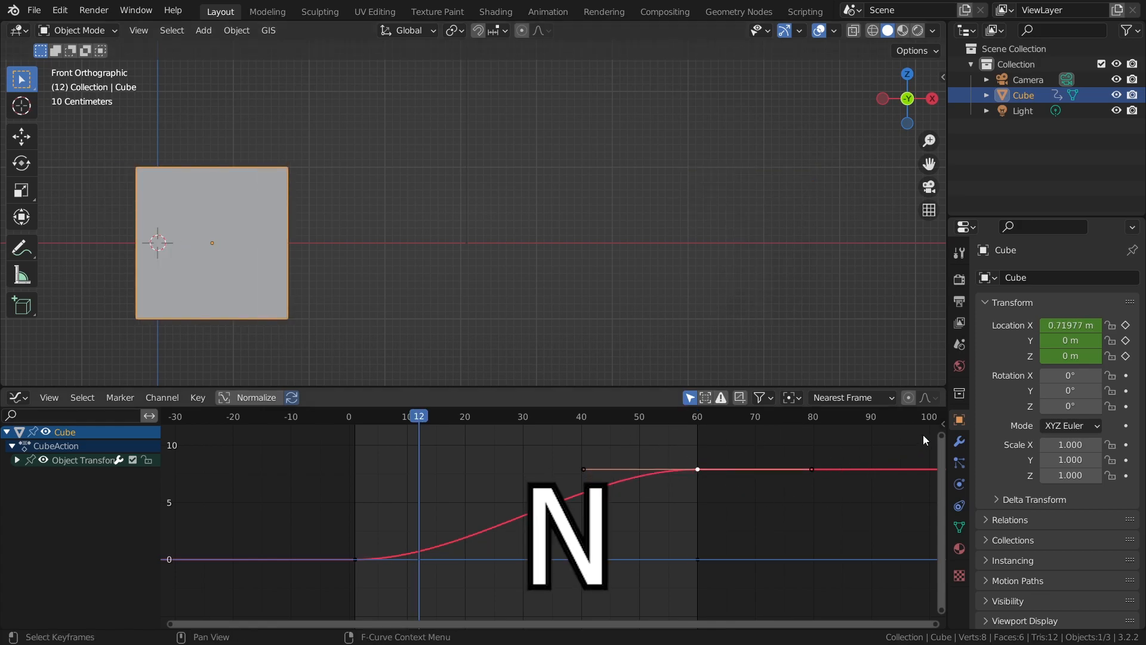
Select the keyframe in the sidebar and open its Interpolation list, still Bezier.
{"action": "left_click", "coordinate": [938, 428]}
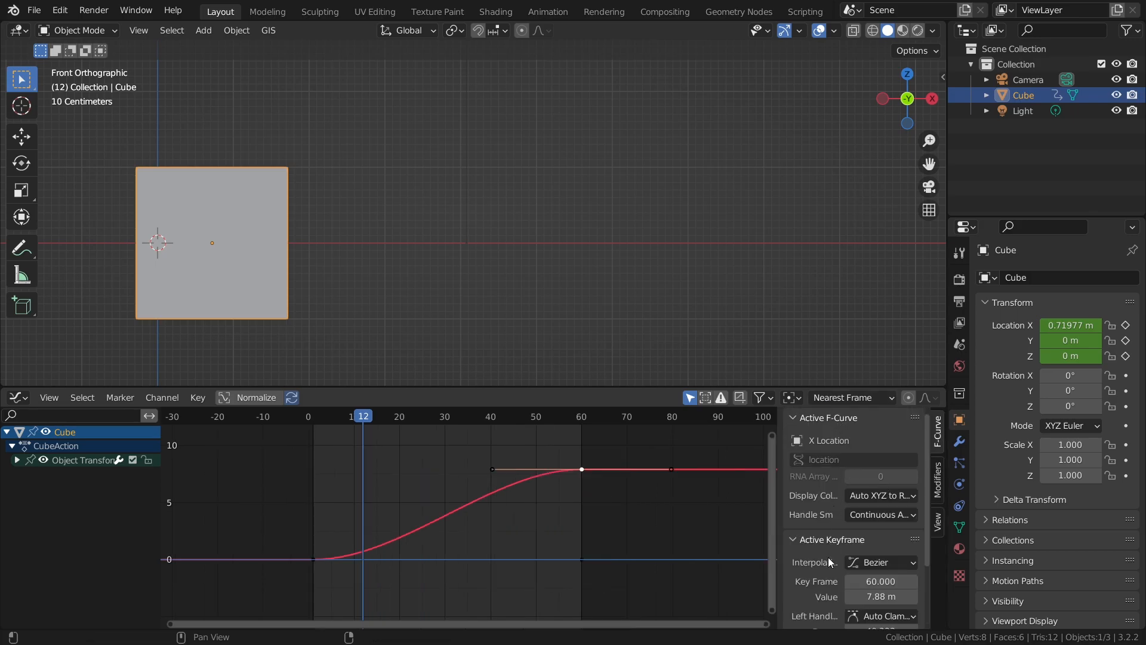
{"action": "left_click", "coordinate": [881, 562]}
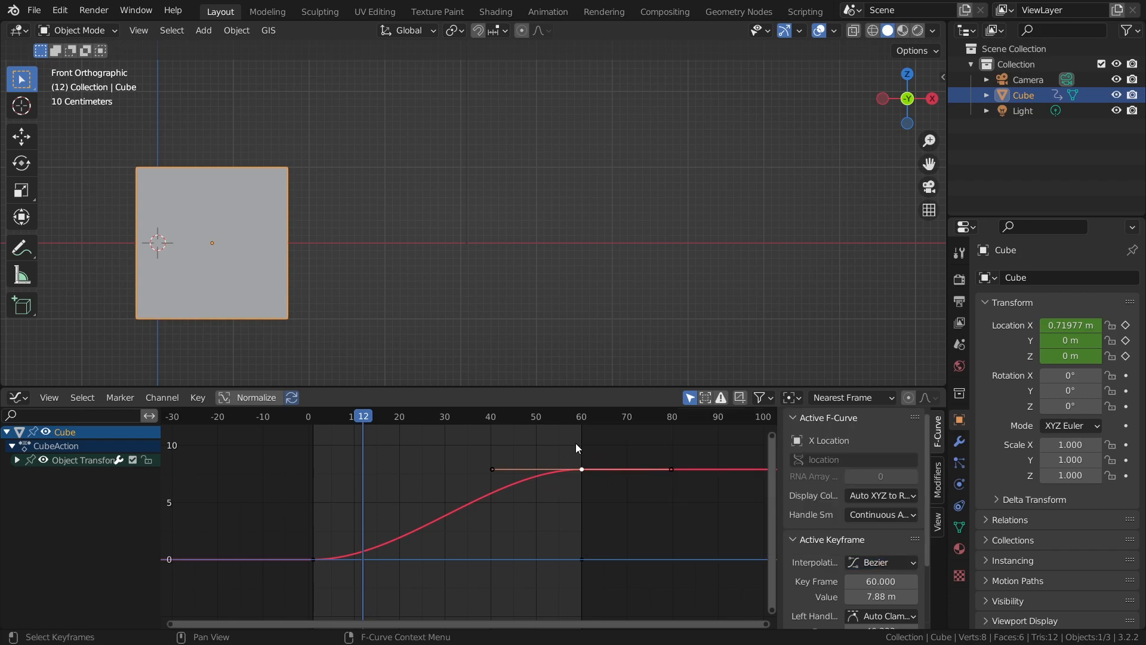
{"action": "left_click", "coordinate": [880, 562]}
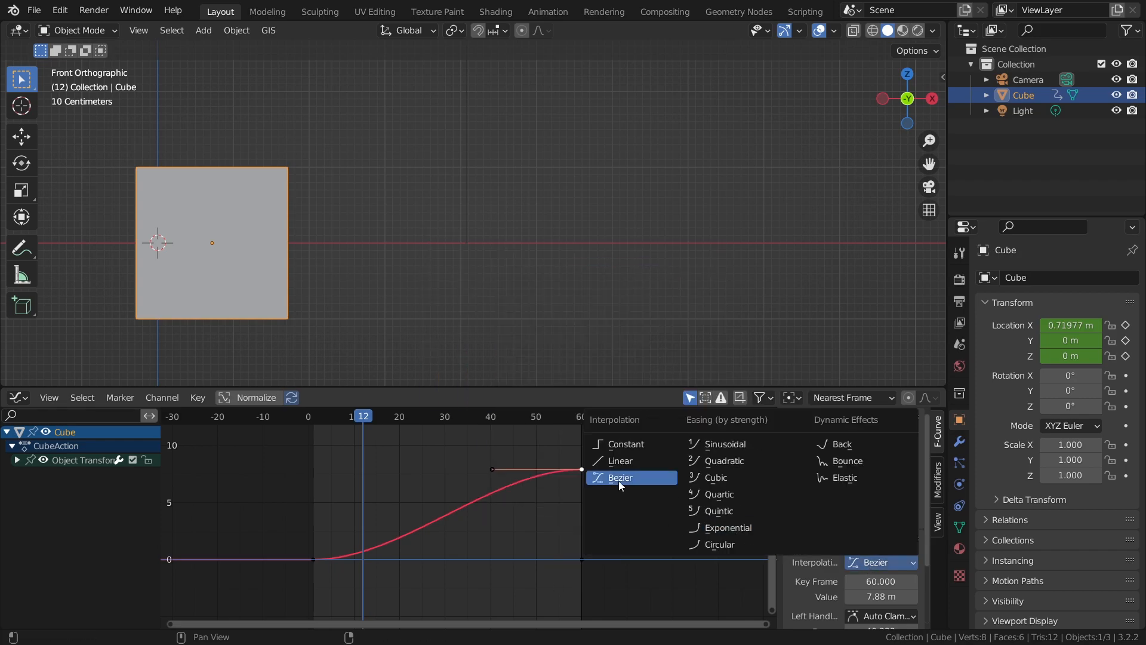
{"action": "mouse_move", "coordinate": [631, 460]}
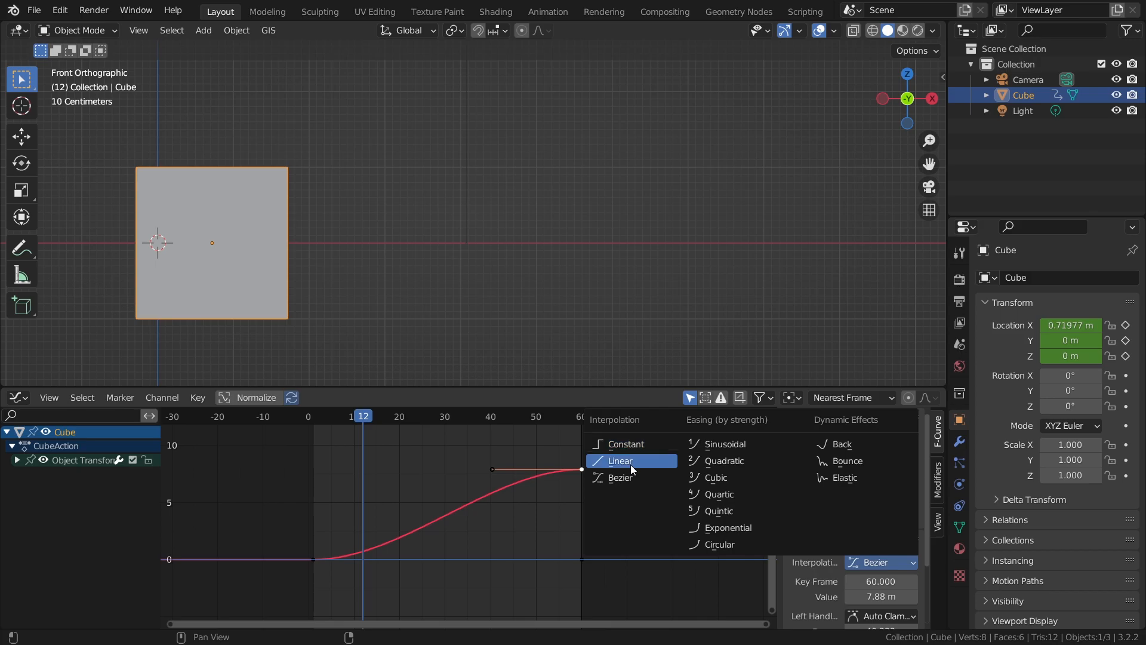
{"action": "mouse_move", "coordinate": [625, 478]}
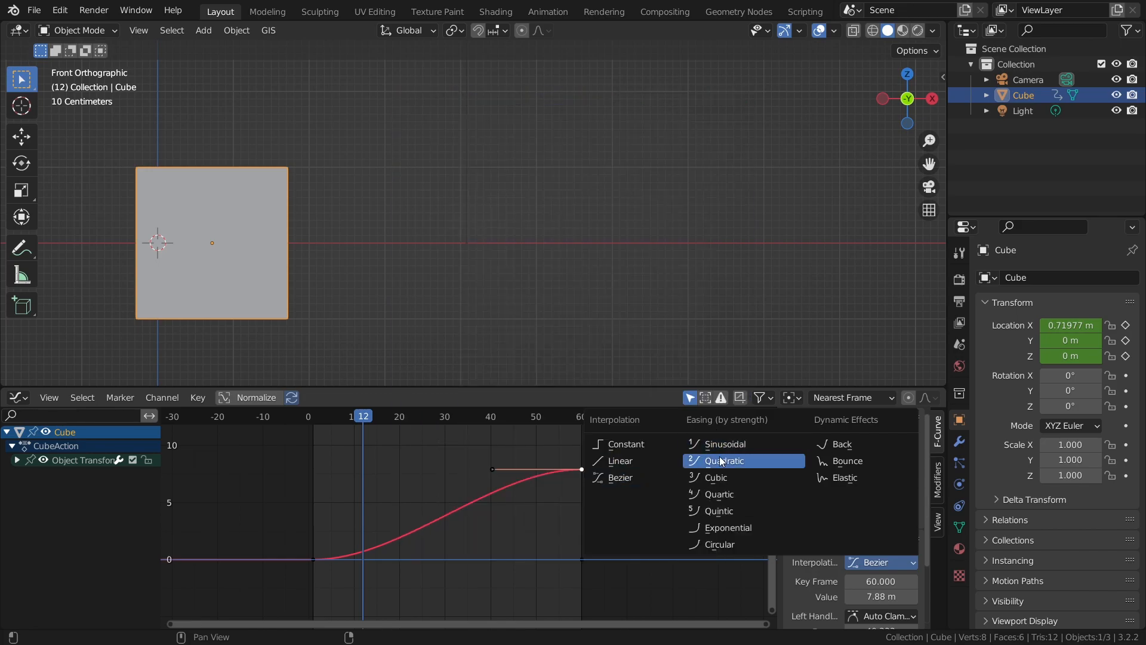
{"action": "mouse_move", "coordinate": [724, 443]}
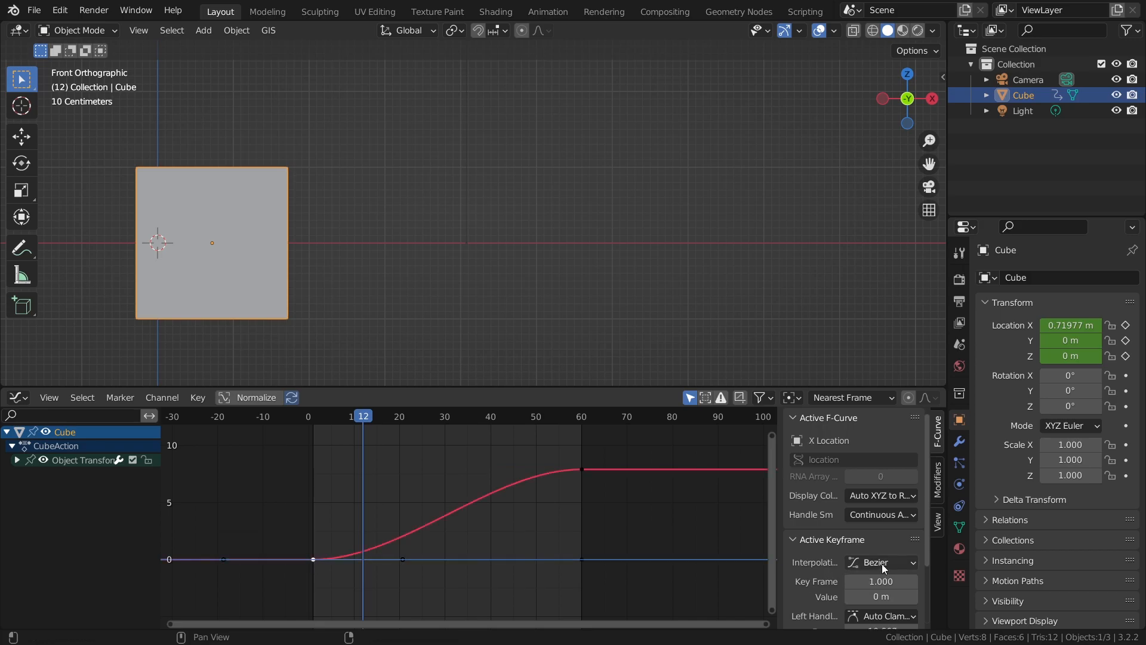
Set the key to Exponential interpolation with Ease Out, then change interpolation to Linear.
{"action": "left_click", "coordinate": [881, 562]}
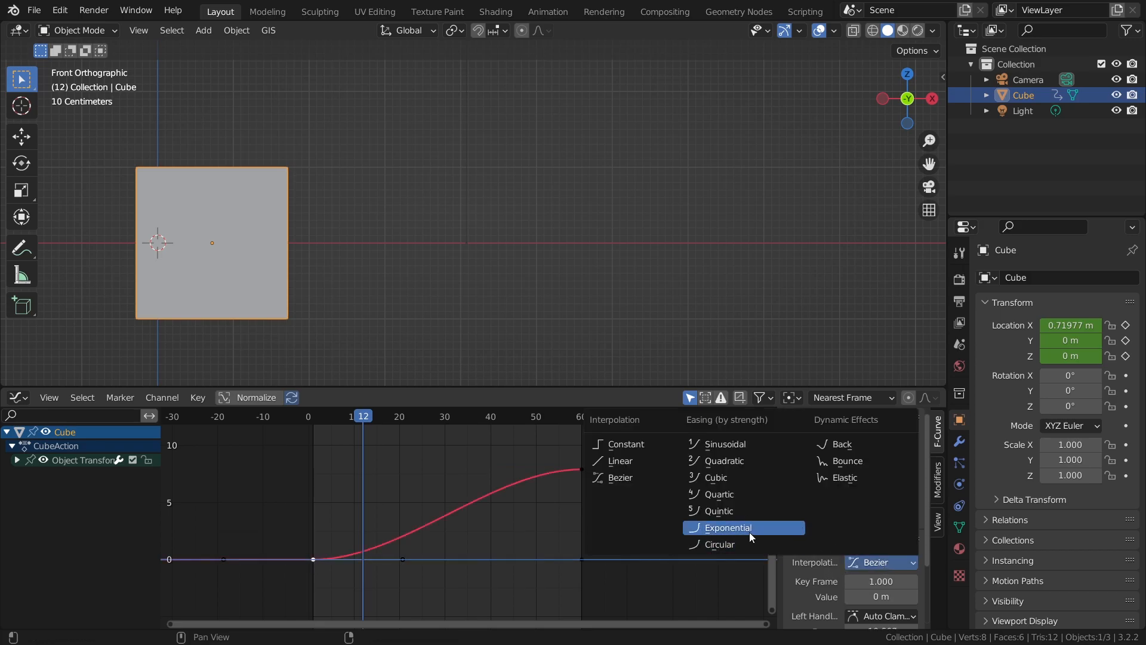
{"action": "left_click", "coordinate": [727, 528]}
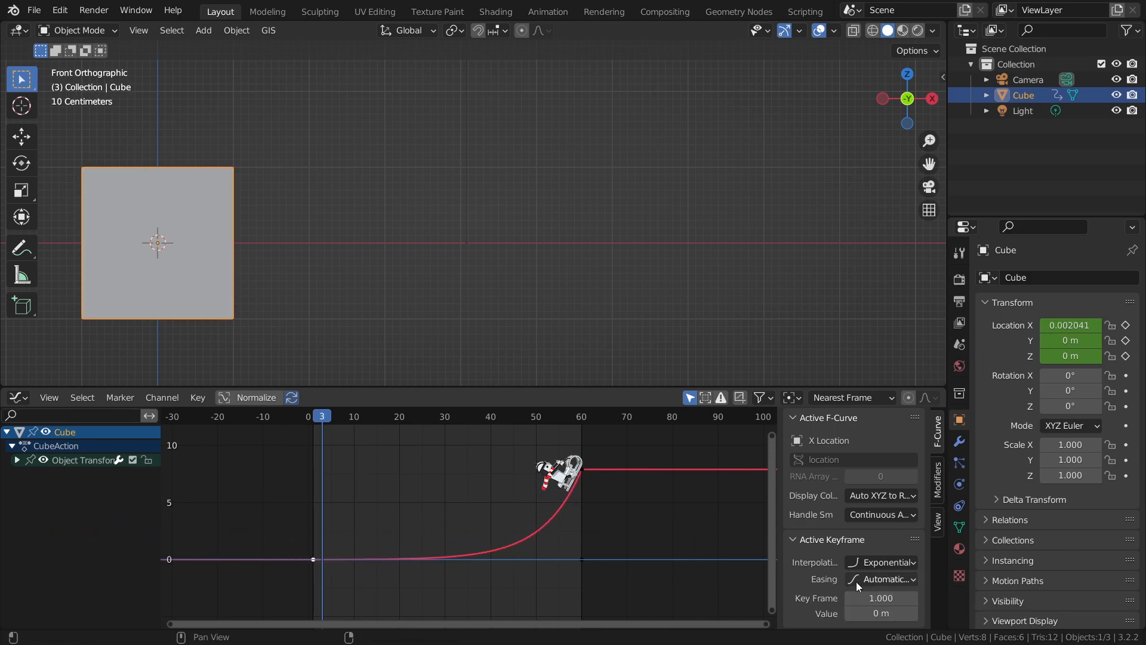
{"action": "left_click", "coordinate": [882, 579]}
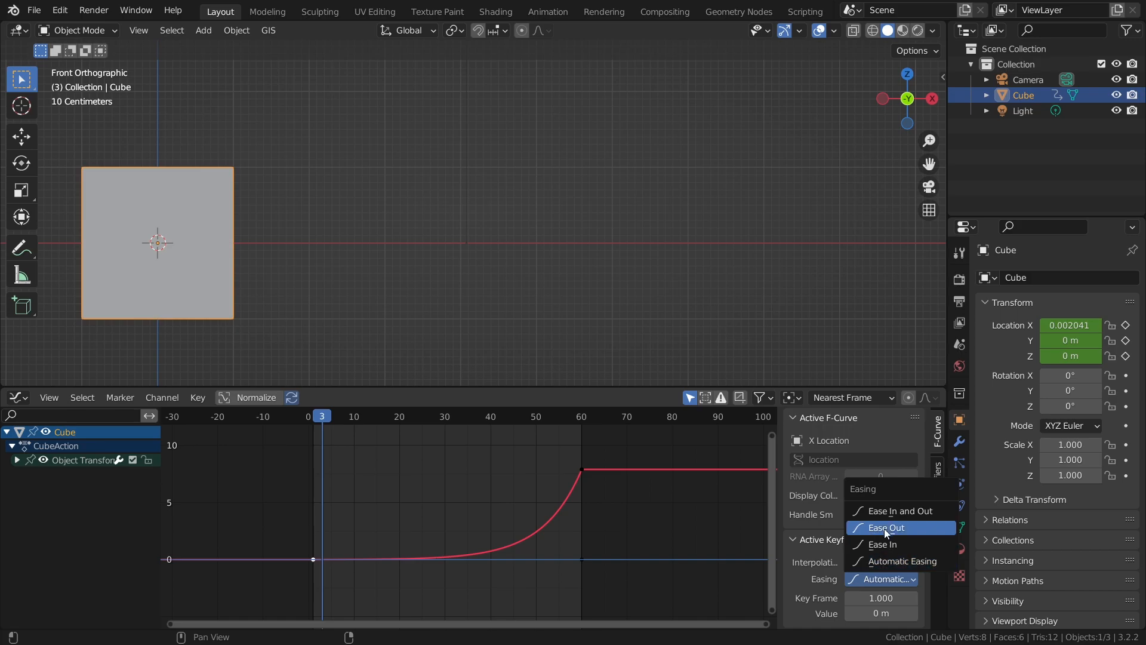
{"action": "mouse_move", "coordinate": [900, 510]}
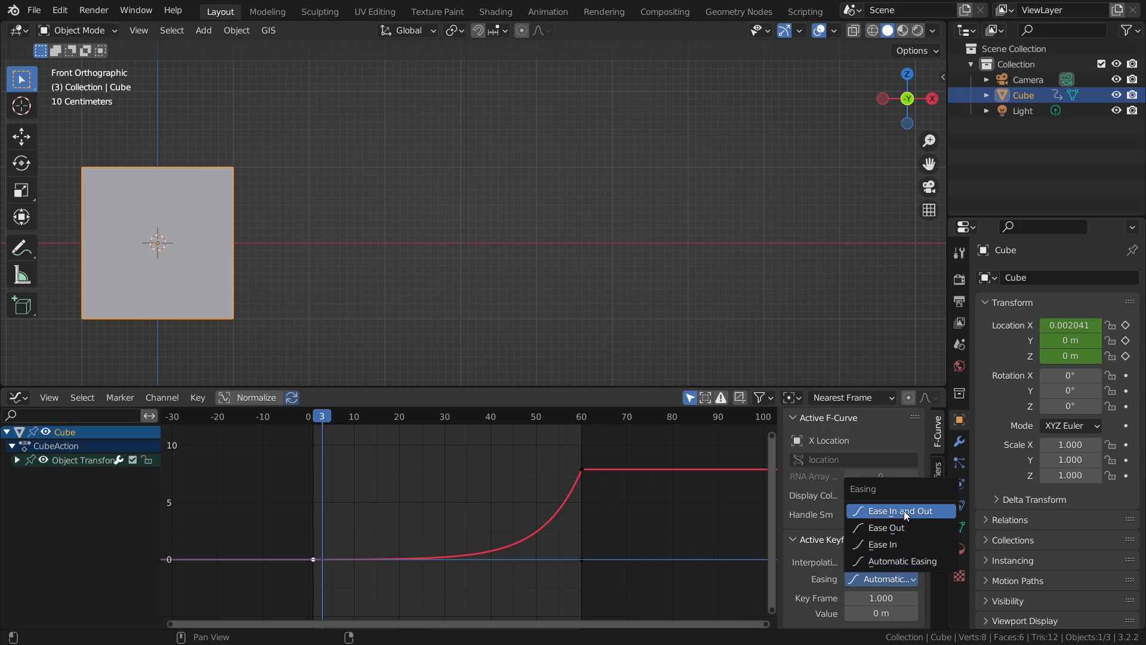
{"action": "mouse_move", "coordinate": [910, 561]}
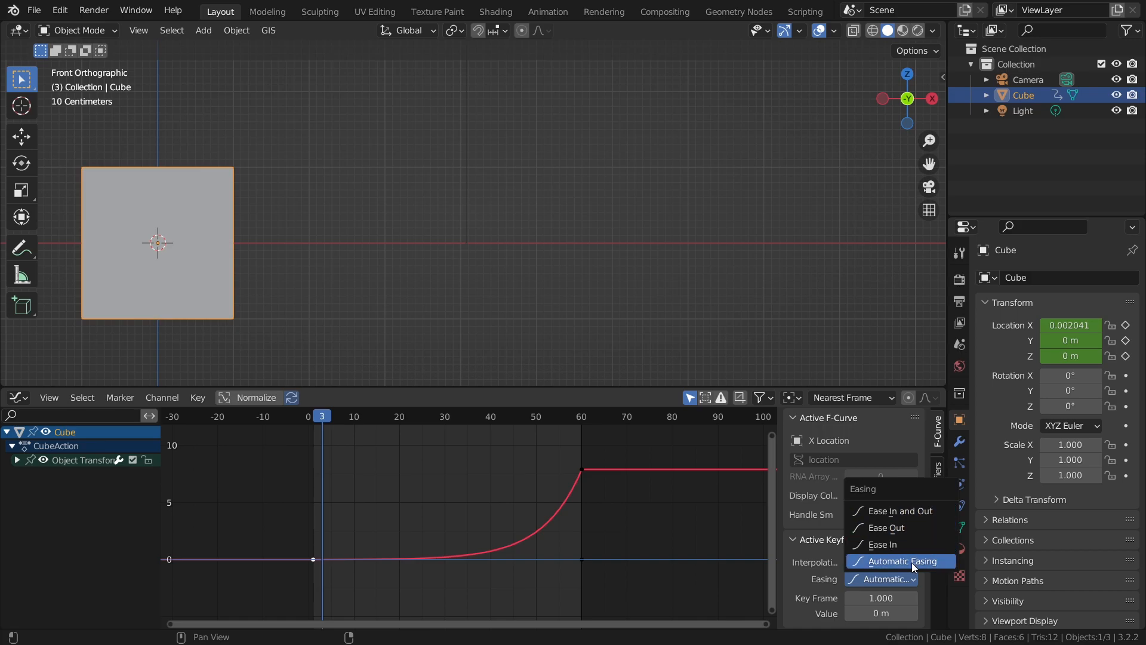
{"action": "left_click", "coordinate": [885, 527]}
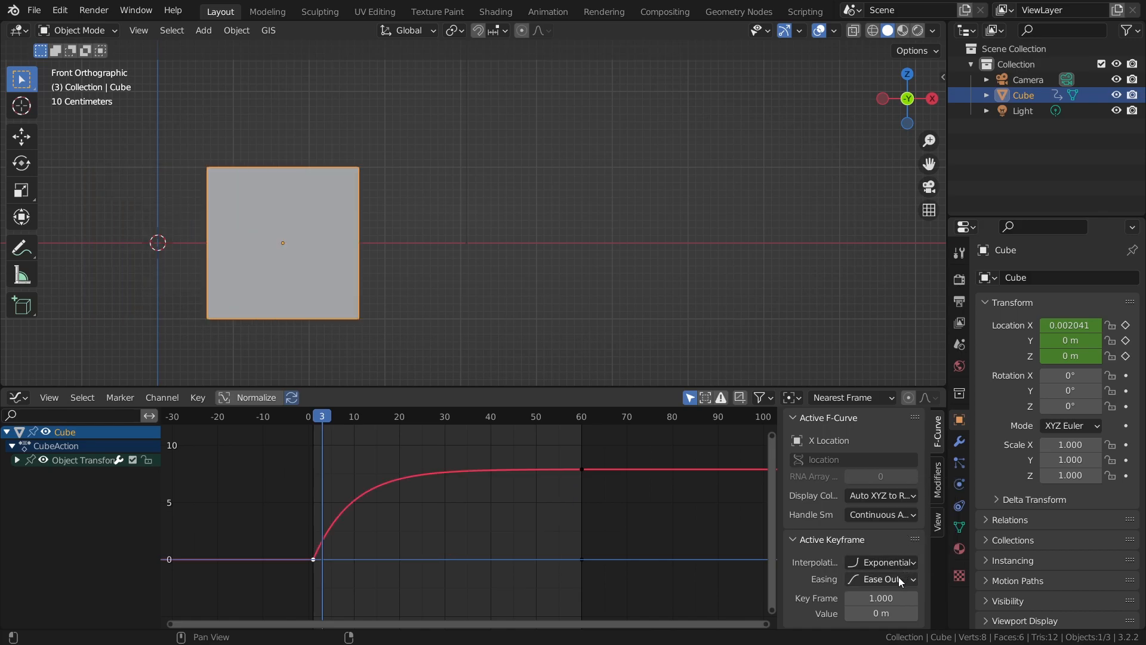
{"action": "left_click", "coordinate": [882, 579]}
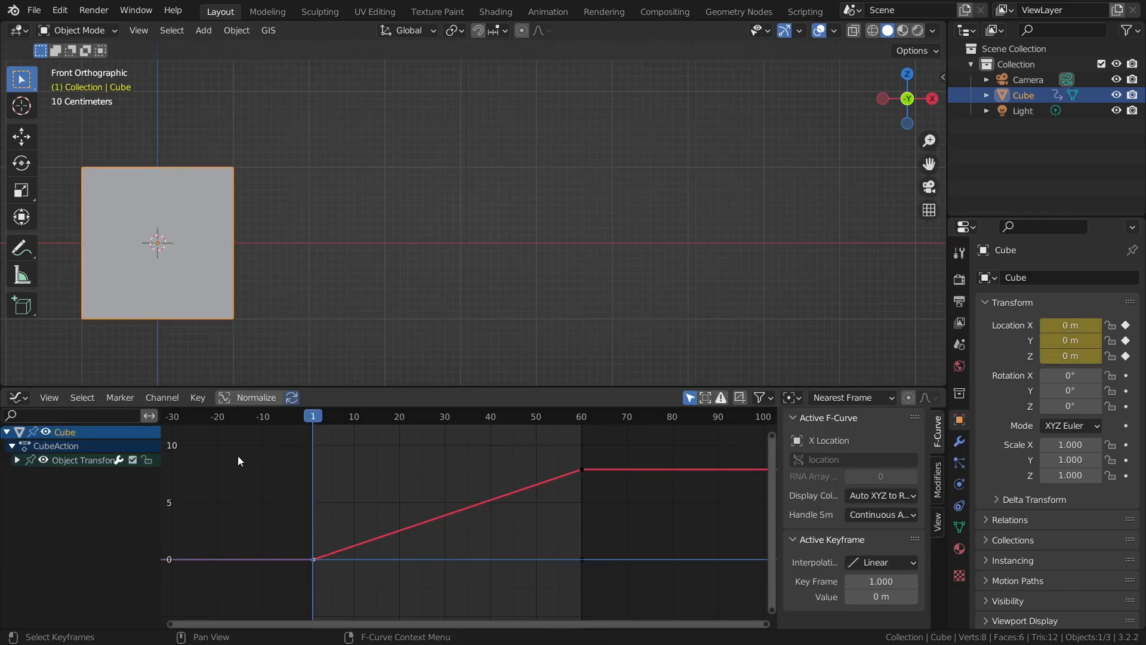
Undo back to Exponential Ease Out and play the cube's animation along X.
{"action": "key", "text": "space"}
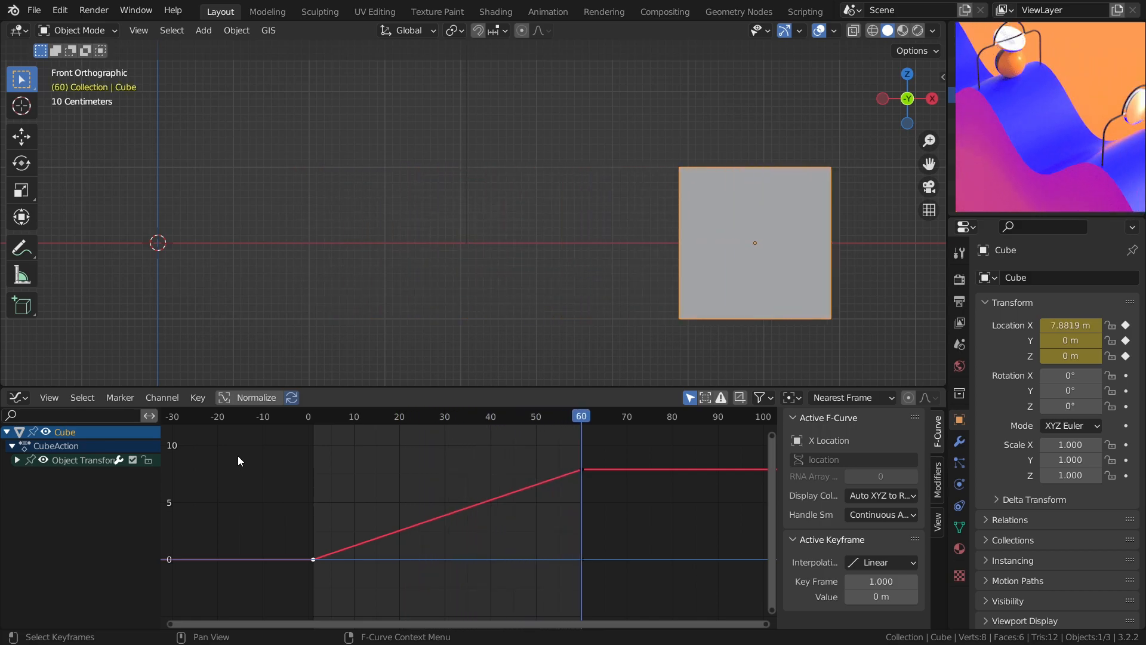
{"action": "key", "text": "Space"}
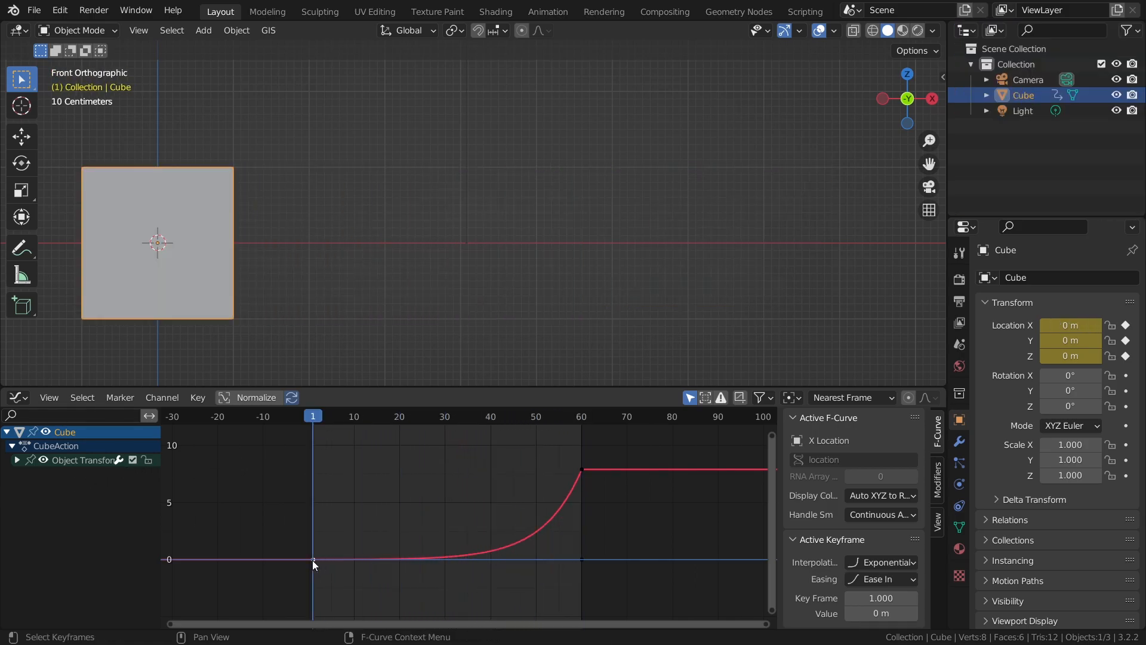
{"action": "key", "text": "space"}
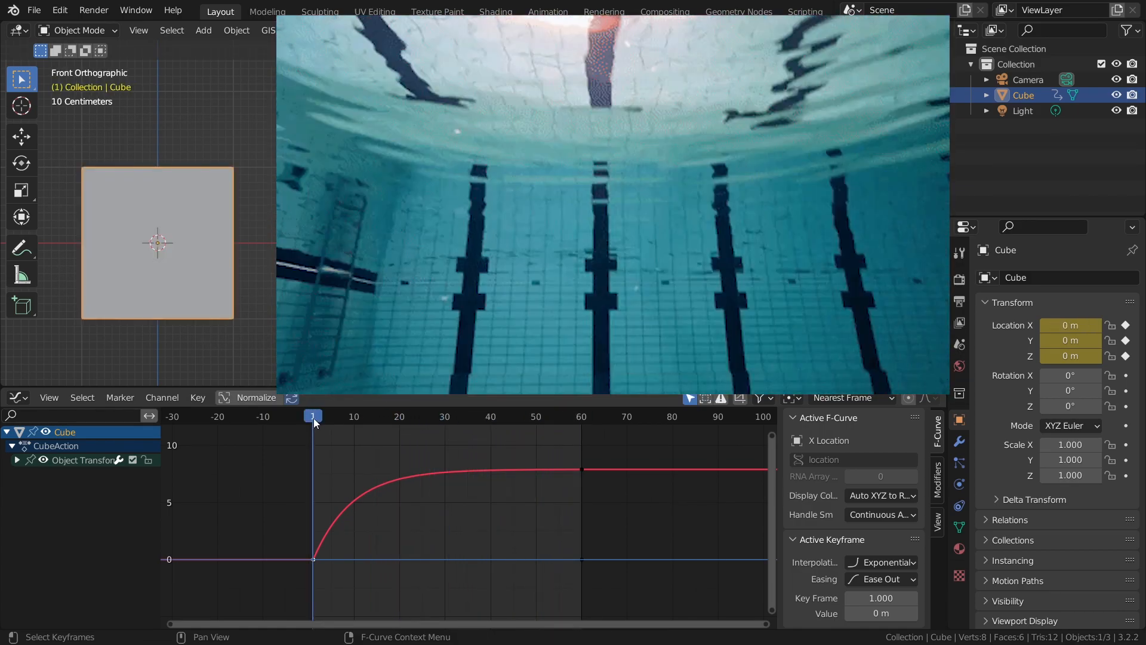
{"action": "key", "text": "Space"}
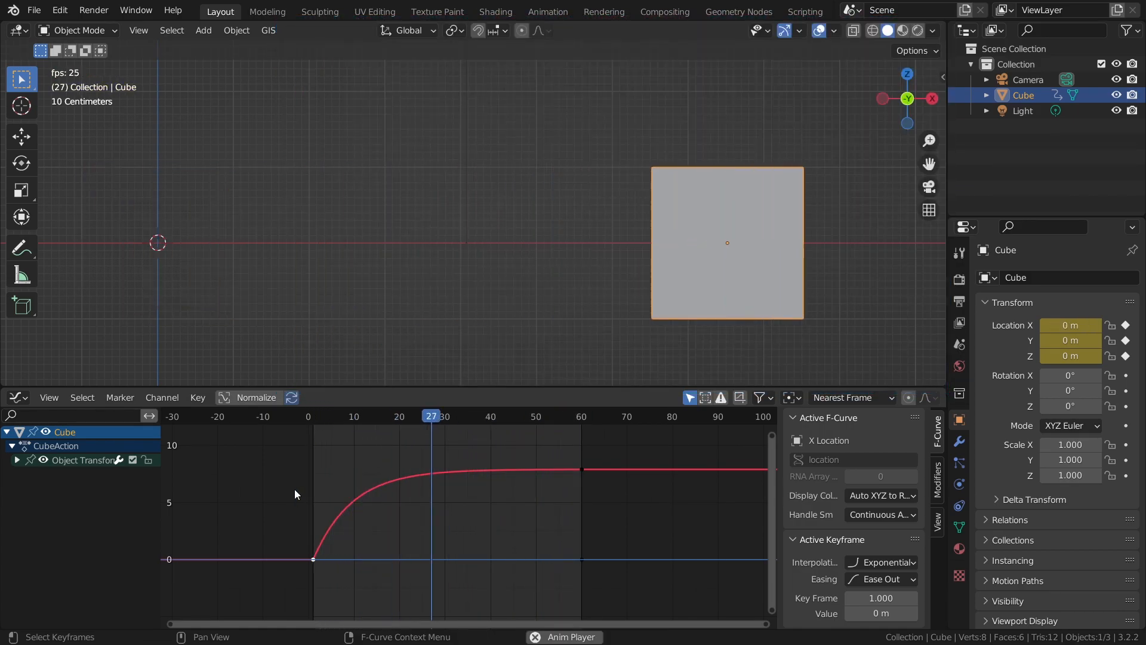